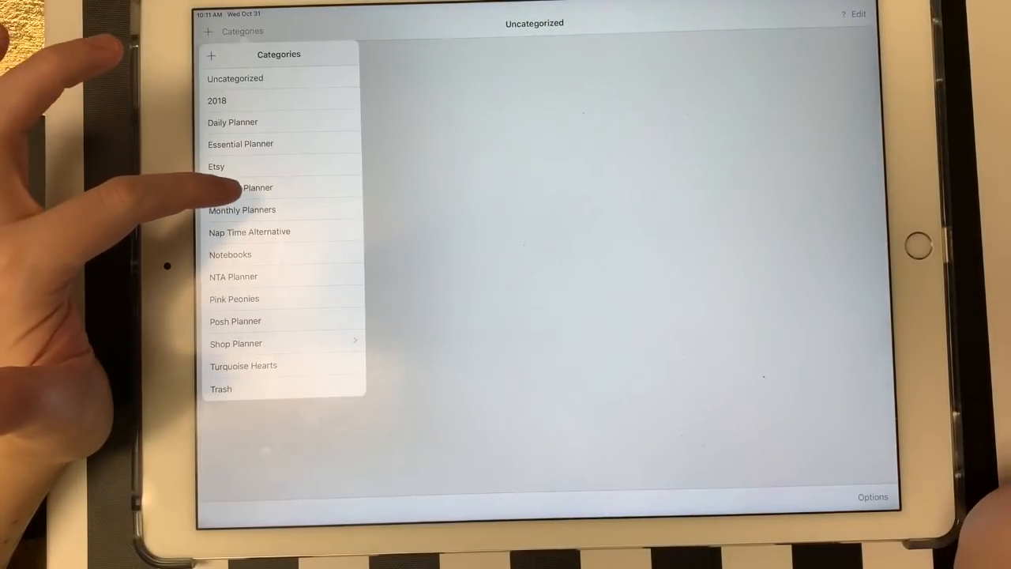
Step: Show GoodNotes' list of planner notebook categories
left_click(257, 187)
type("d")
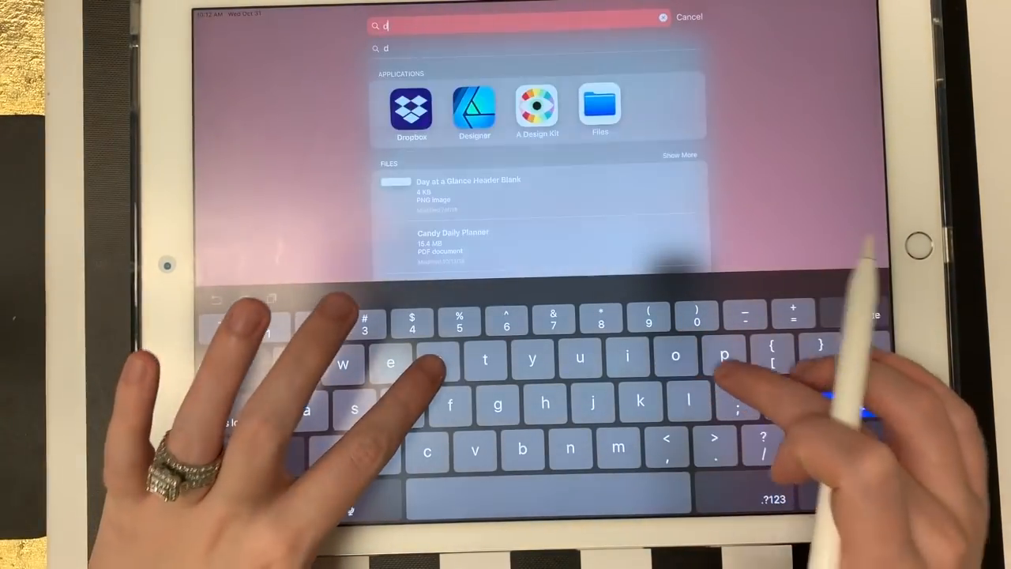
Step: Search Spotlight for 'drop' and open Dropbox from the results
type("rop")
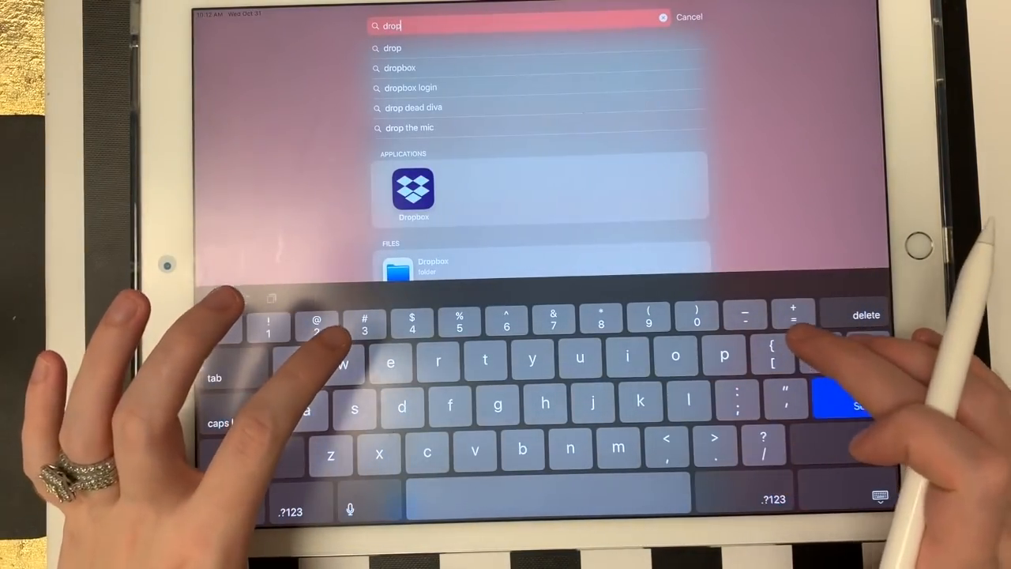
left_click(413, 189)
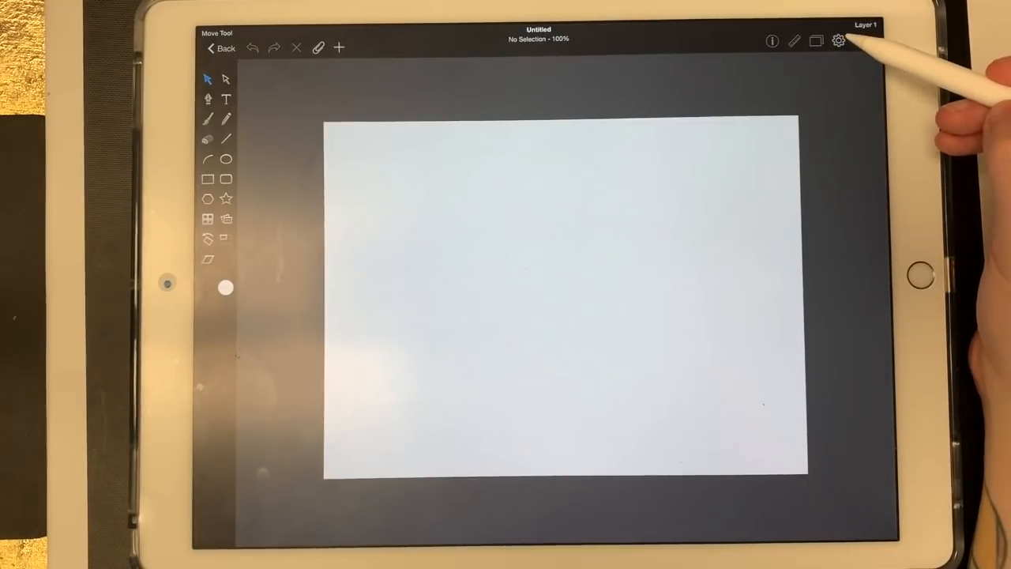
Step: Open Resize Canvas from the canvas settings and switch units to inches
left_click(838, 40)
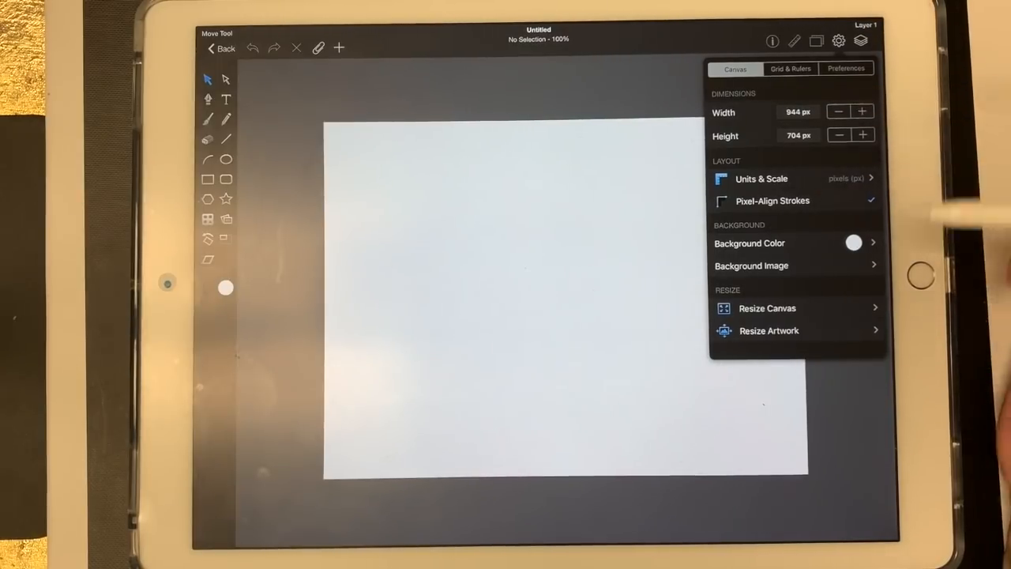
left_click(766, 308)
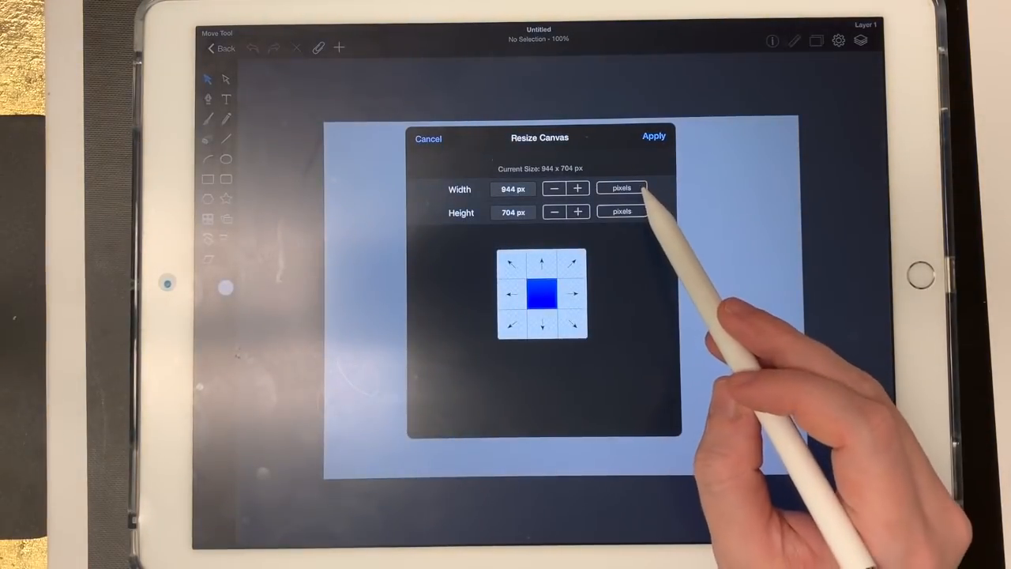
left_click(621, 187)
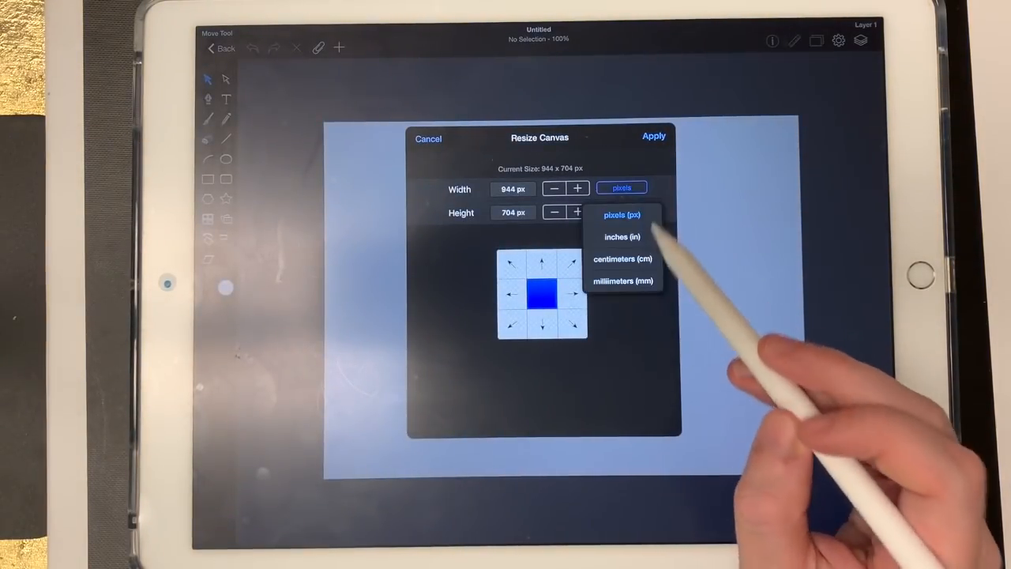
left_click(622, 236)
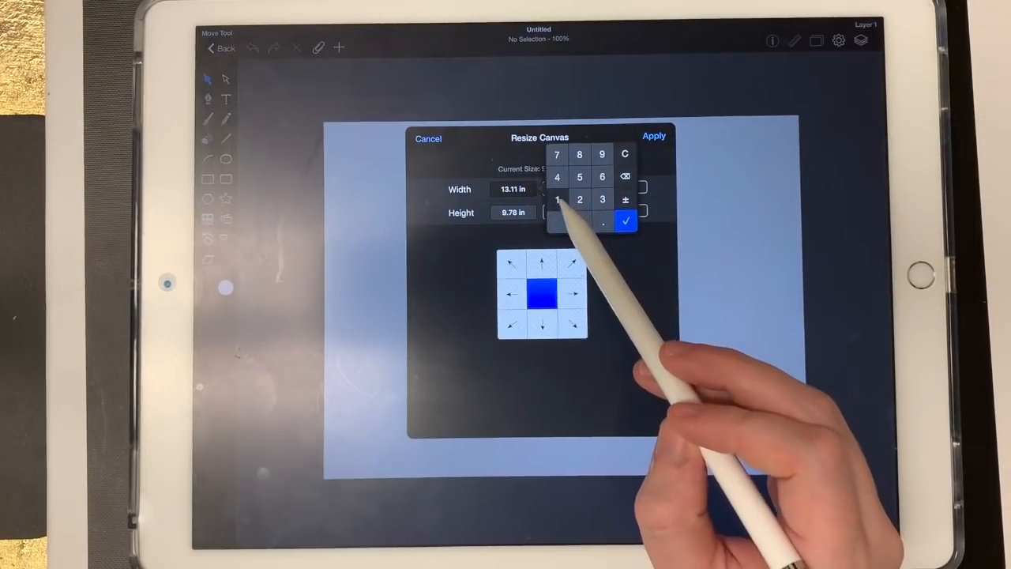
Step: Set canvas width 12.4 in and height 9.11 in, and apply
left_click(625, 221)
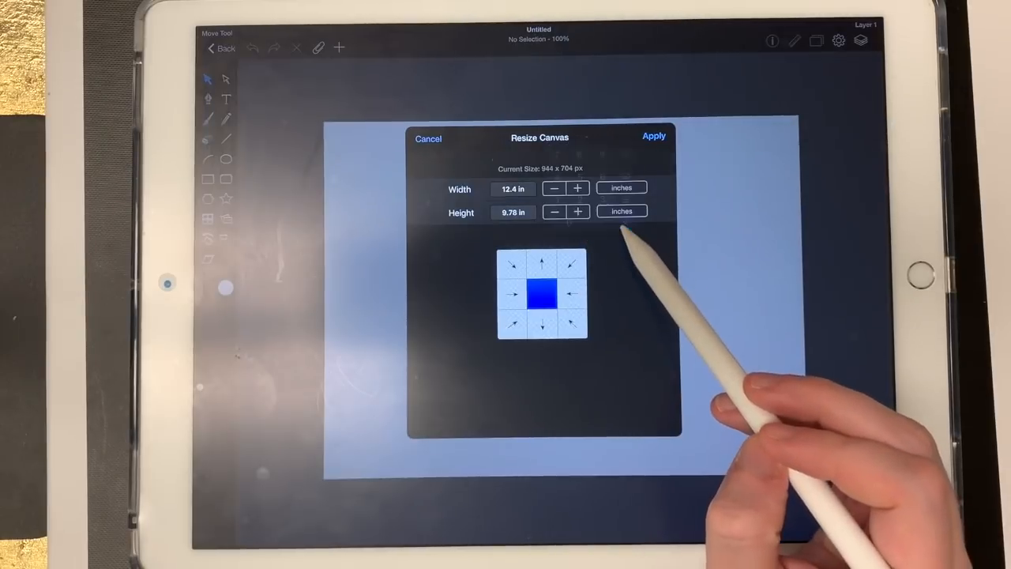
left_click(513, 189)
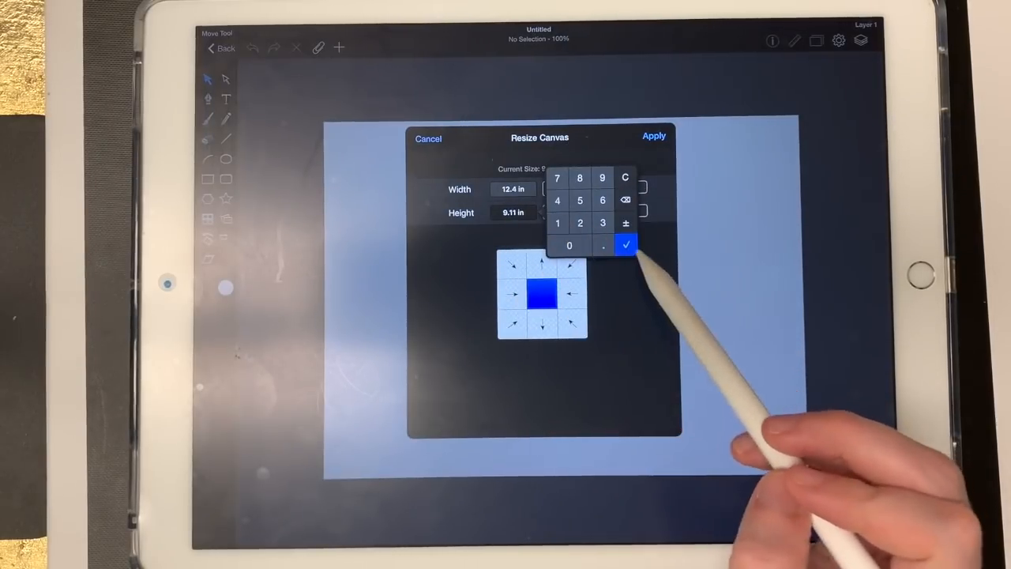
left_click(625, 244)
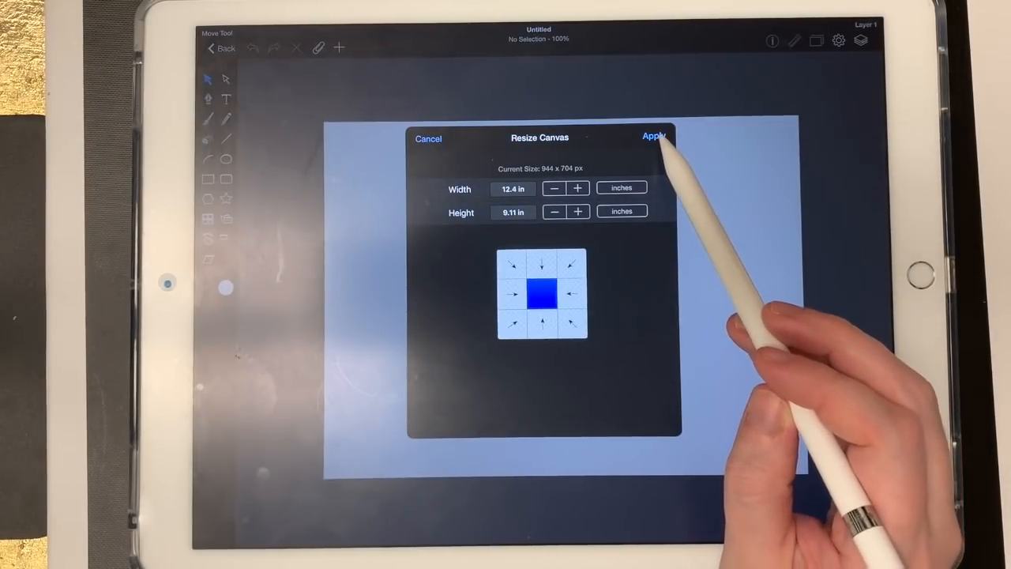
left_click(653, 135)
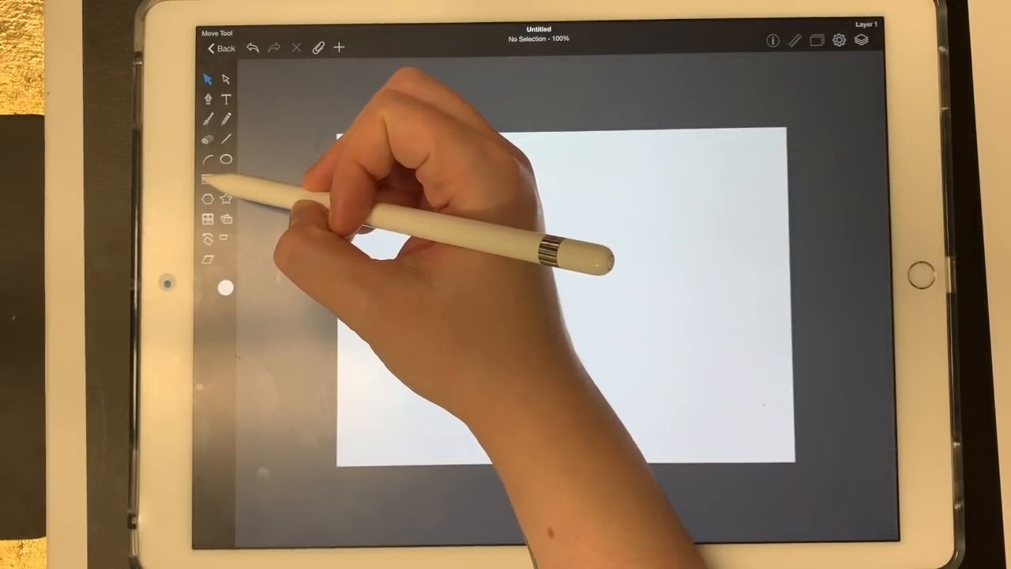
Step: Draw a tall rectangular day box with the Rectangle tool
left_click(207, 177)
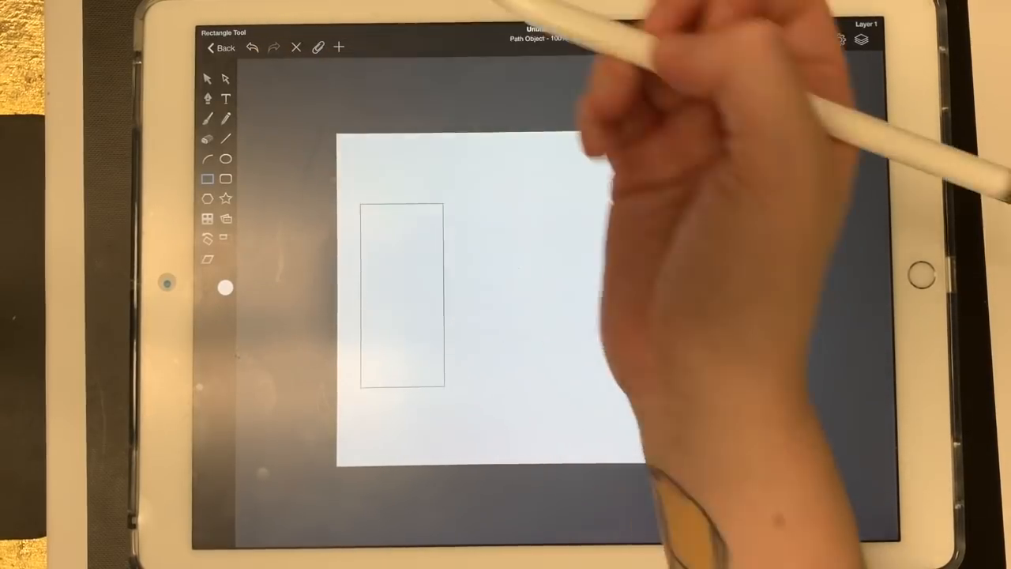
left_click(207, 78)
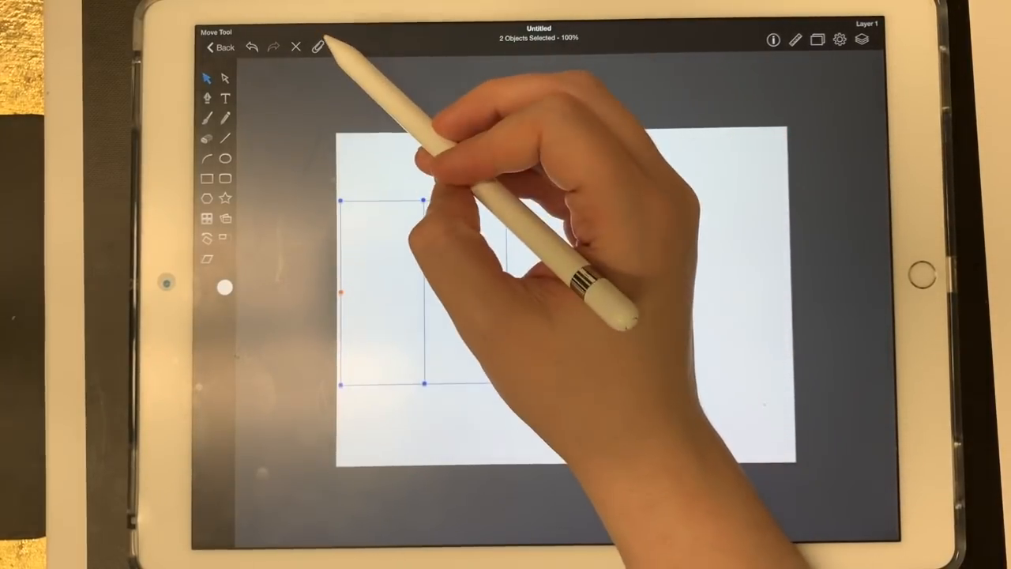
Step: Duplicate into seven day boxes and stretch the row across the page width
left_click(317, 46)
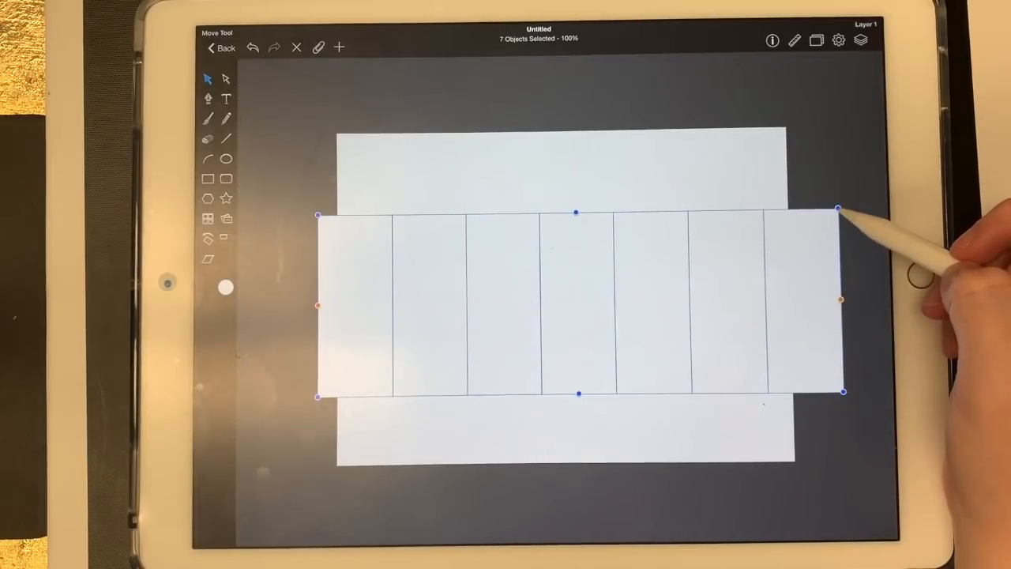
left_click_drag(840, 207, 774, 213)
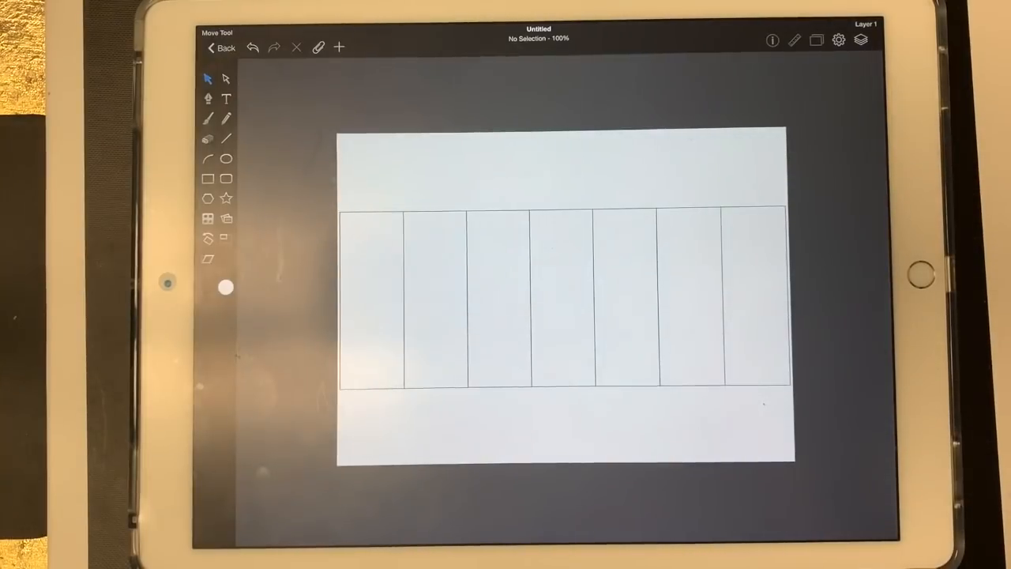
Step: Open the Layers panel and select Layer 1
left_click(860, 40)
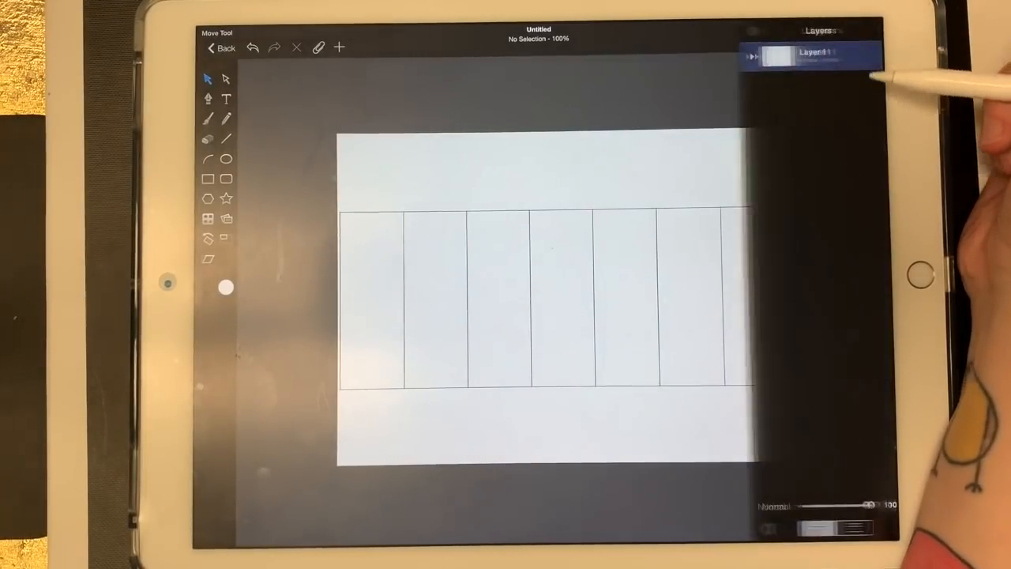
left_click(734, 56)
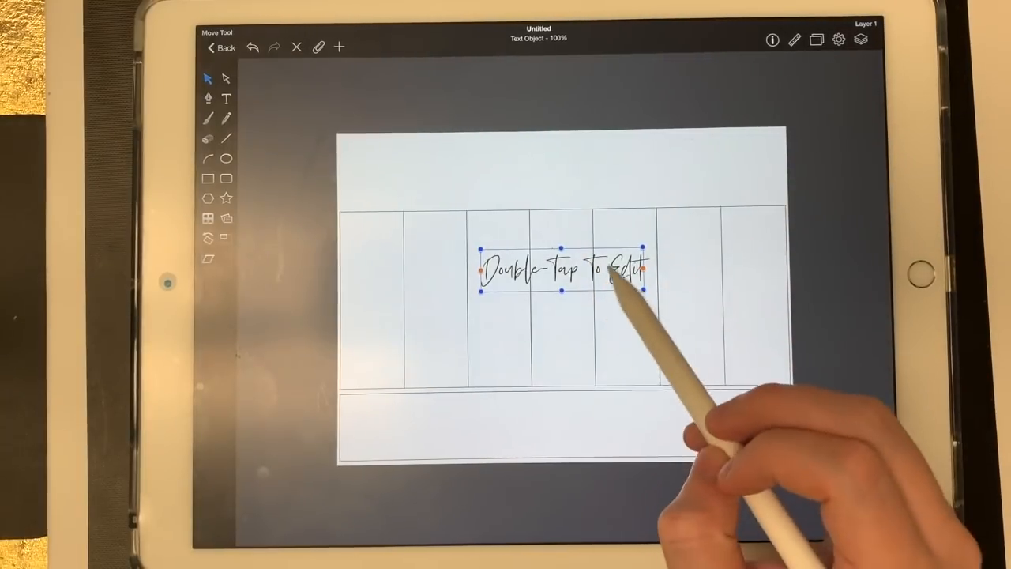
Step: Edit the 'Double-Tap To Edit' placeholder text to read Wednesday
double_click(566, 269)
type("Wednesday")
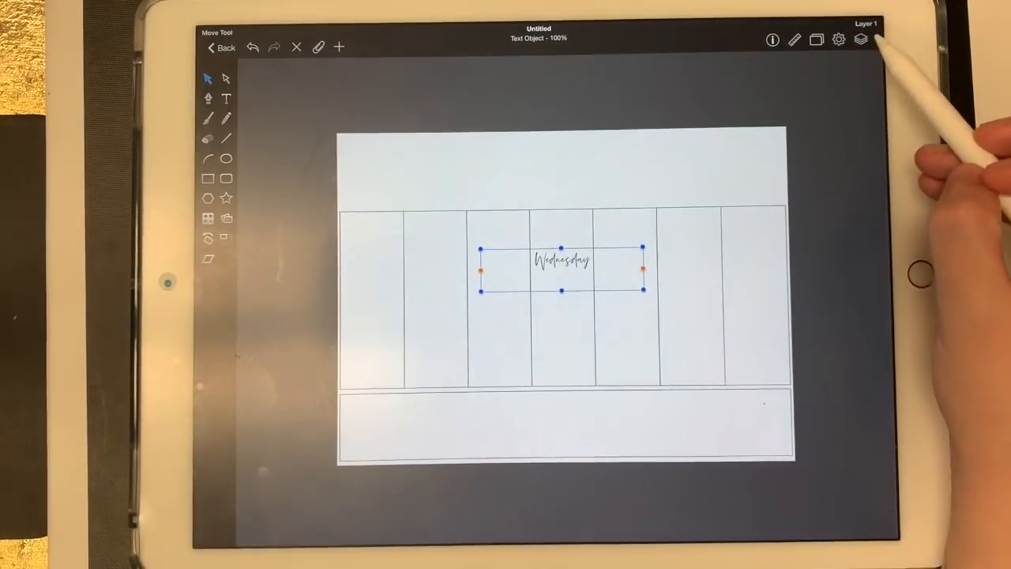
Step: Place a new smaller text object over the centre boxes with the Text tool
left_click(860, 40)
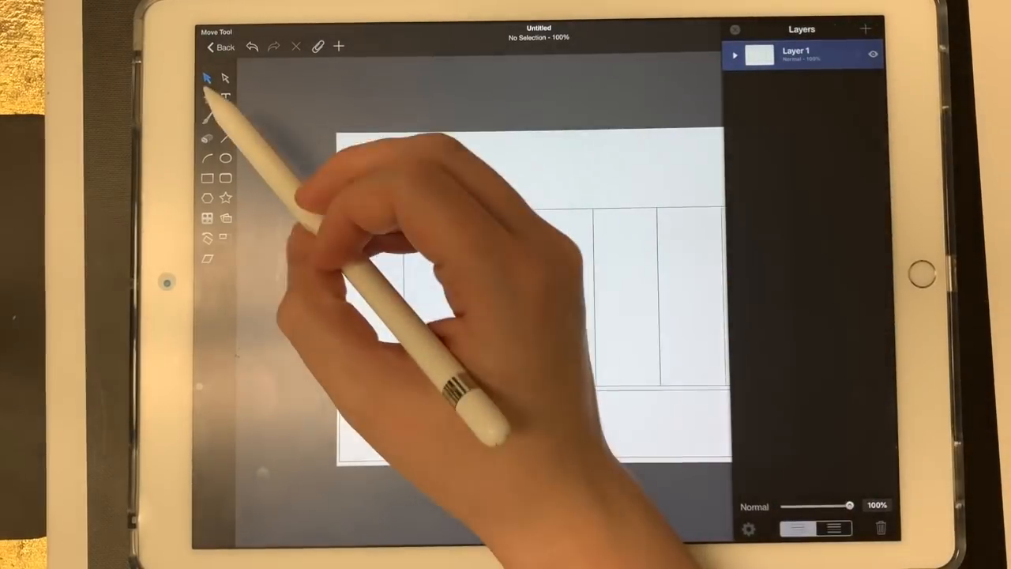
left_click(226, 98)
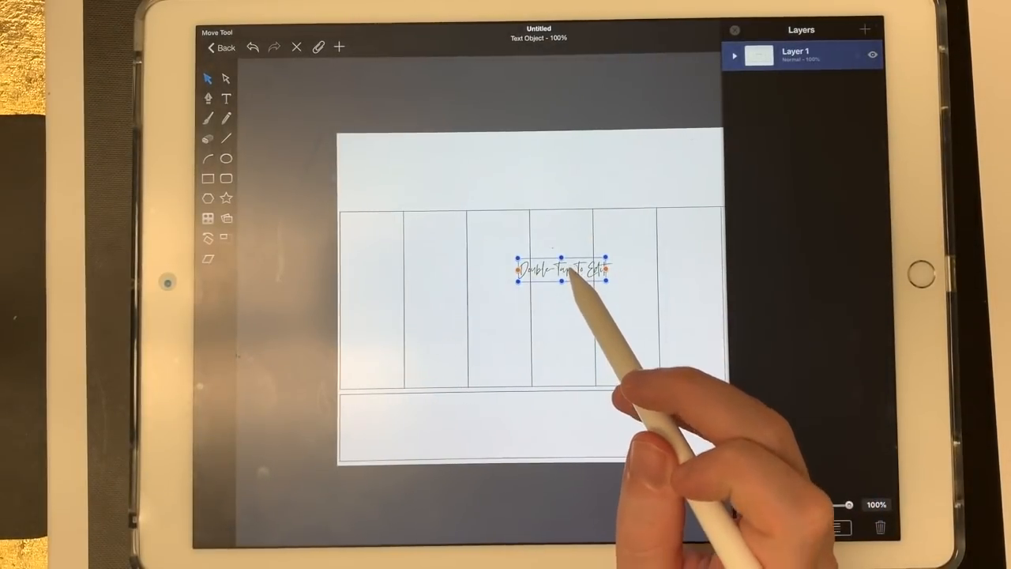
Step: Type Wednesday into the new text and position it above the middle column
double_click(560, 273)
type("Wednesd")
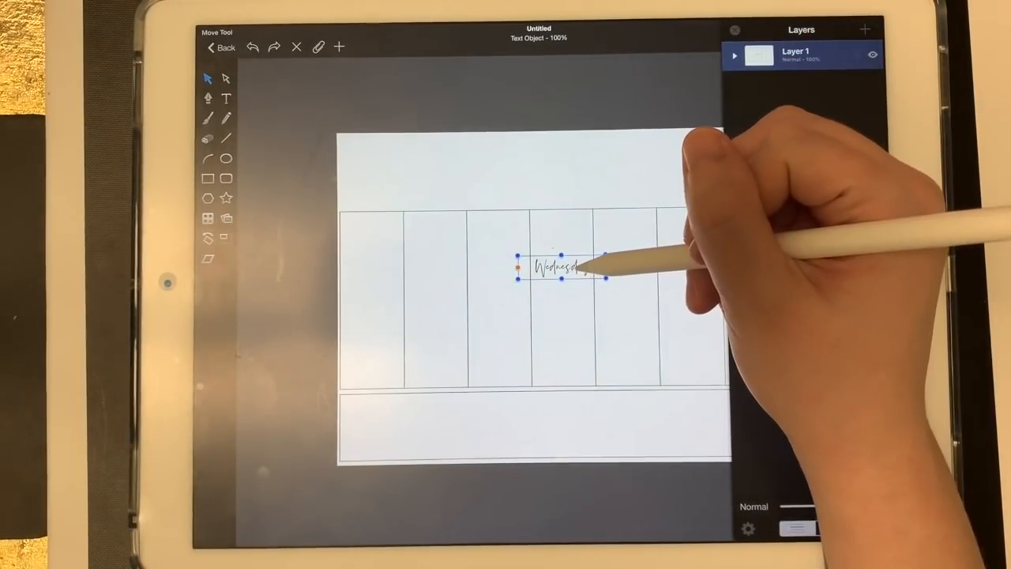
left_click_drag(560, 268, 498, 198)
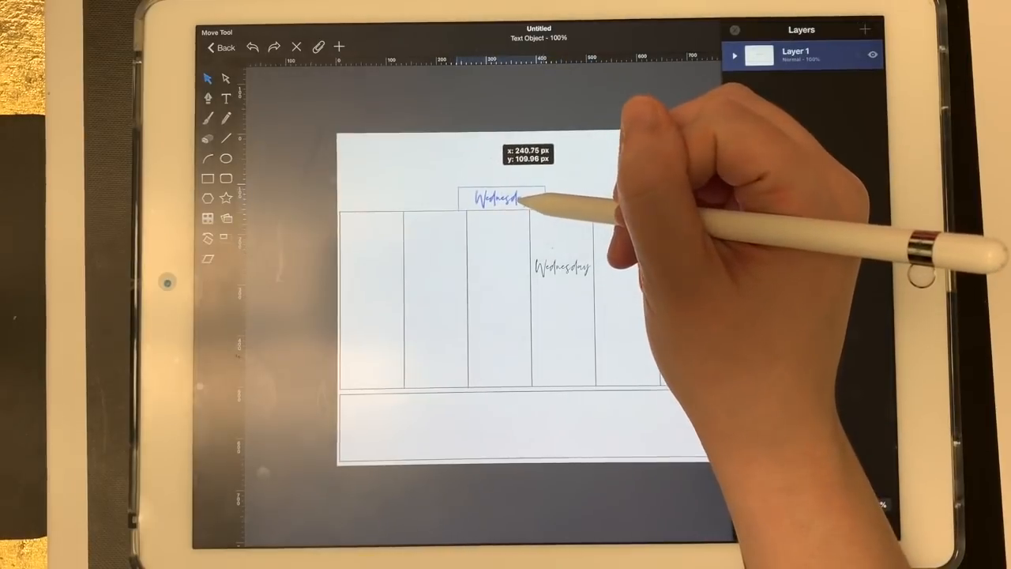
left_click_drag(505, 198, 493, 198)
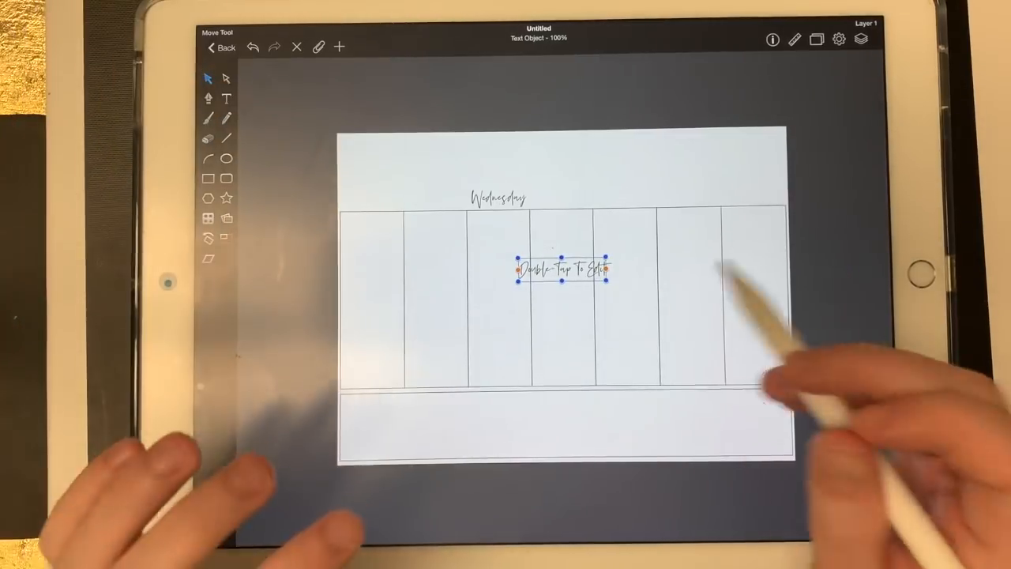
Step: Edit the next placeholder text as a day header for its column
double_click(561, 268)
type("Thursday")
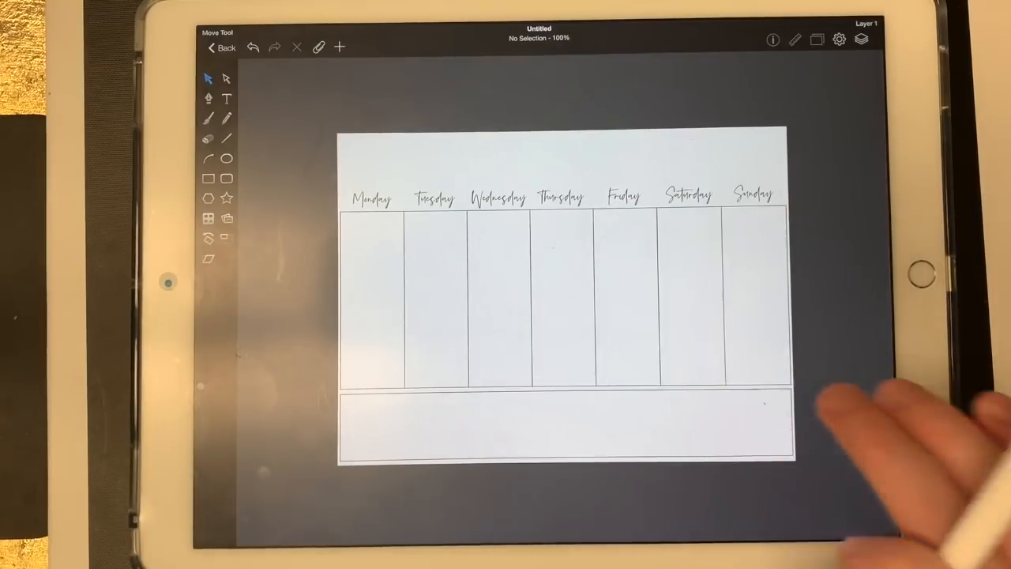
Step: Leave the weekly planner and return to Graphic's document gallery
left_click(224, 47)
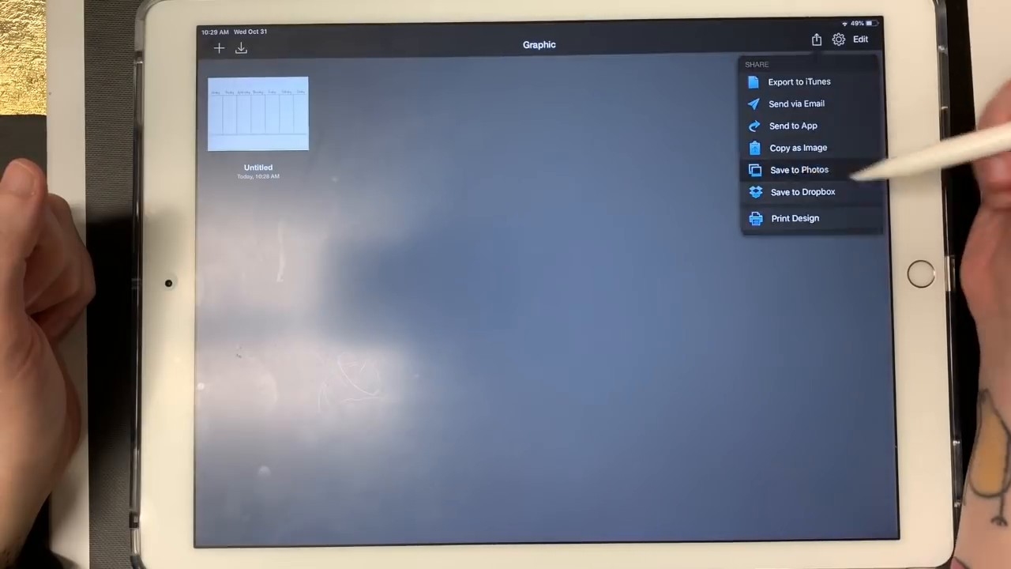
Step: Save the Untitled planner document to Photos at 300 dpi image resolution
left_click(792, 126)
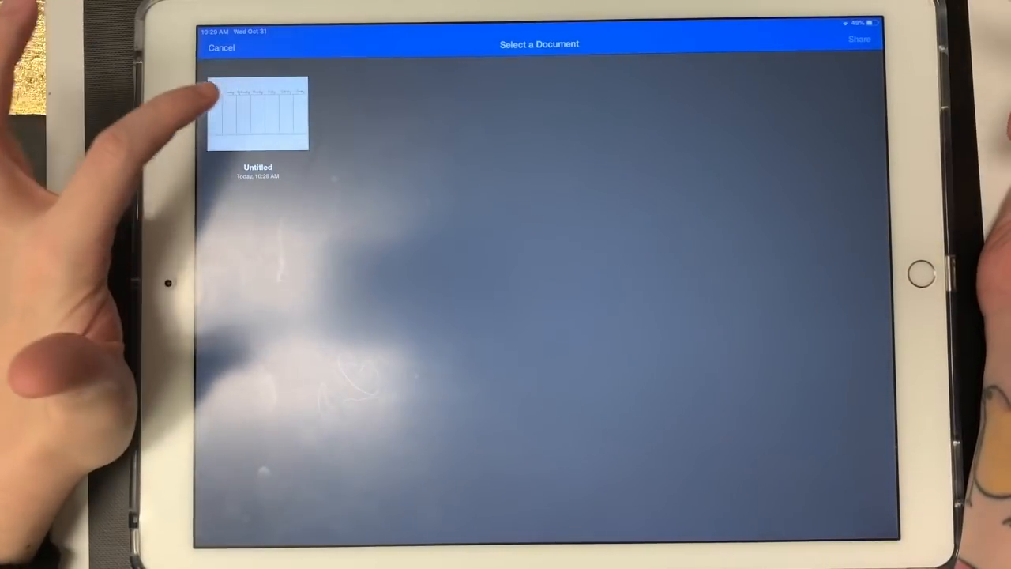
left_click(257, 113)
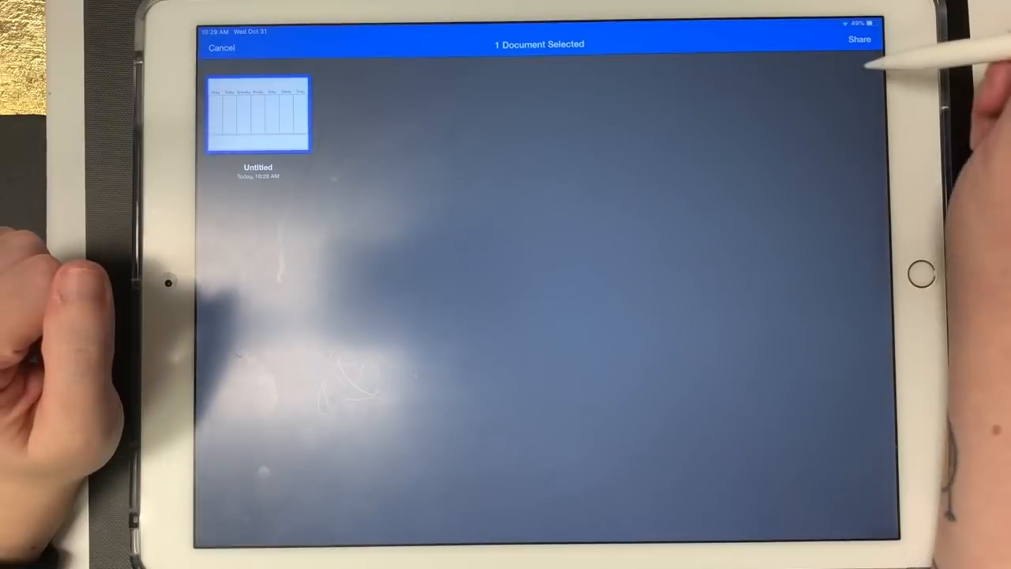
left_click(859, 39)
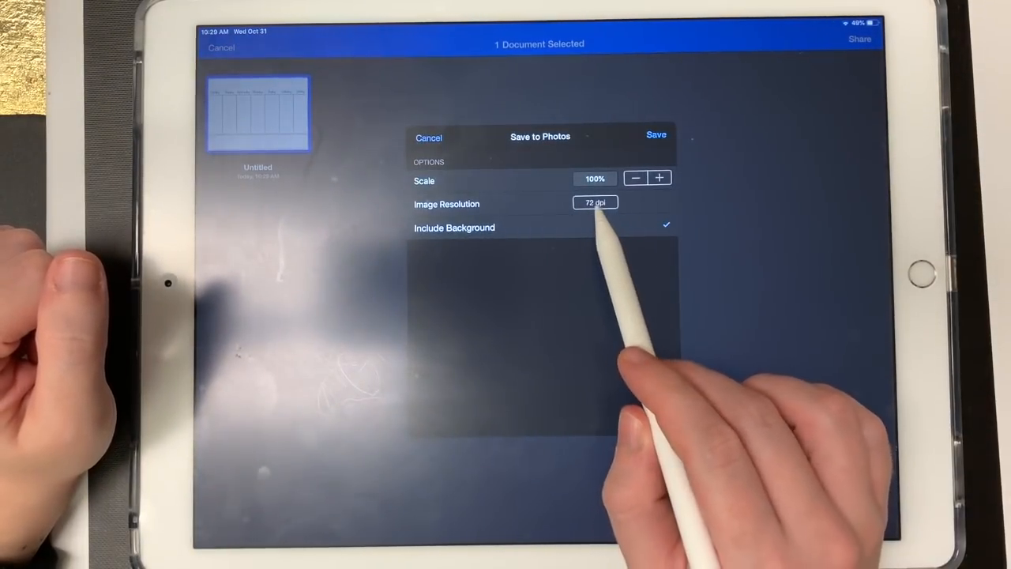
left_click(594, 202)
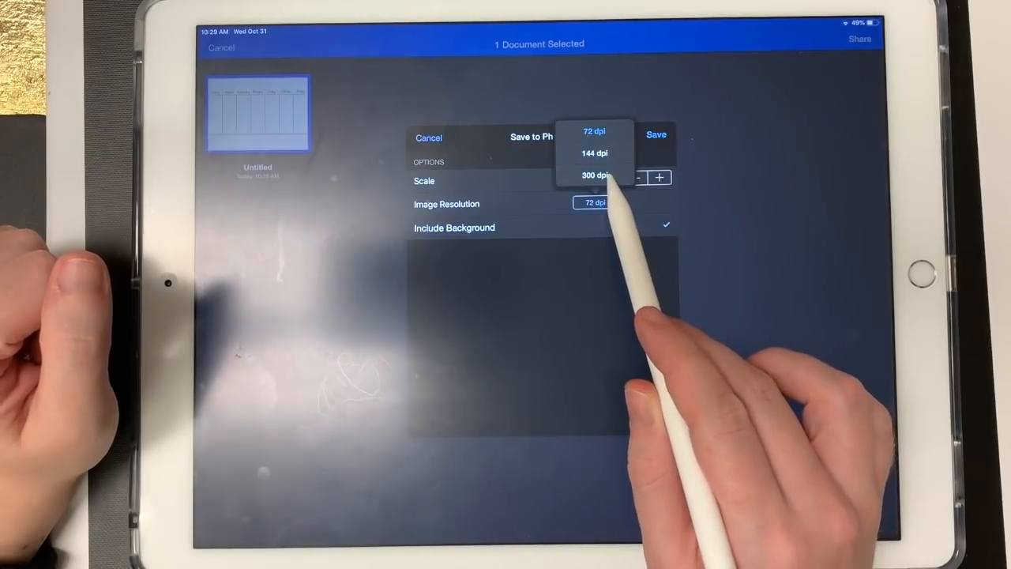
left_click(595, 174)
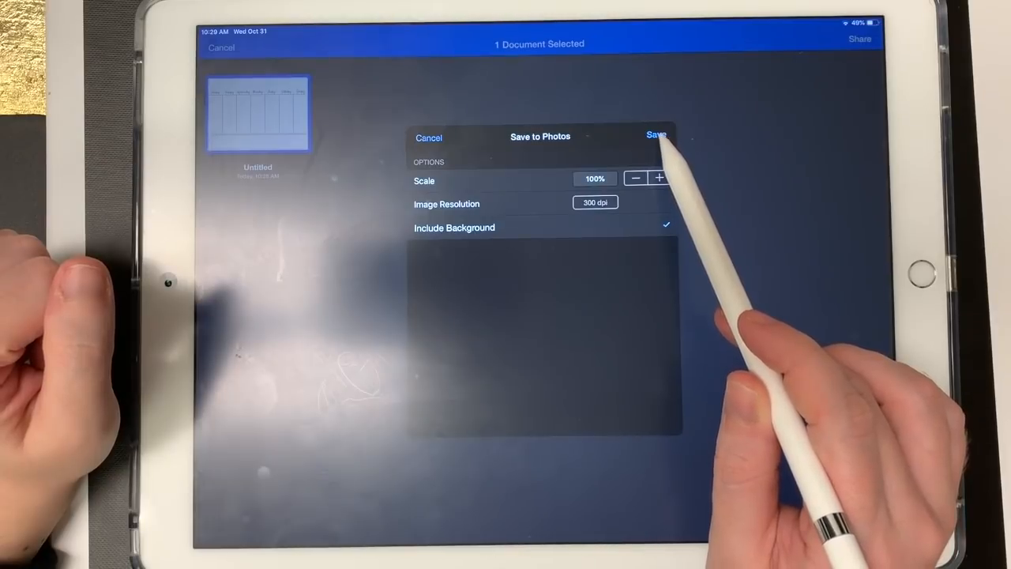
left_click(655, 134)
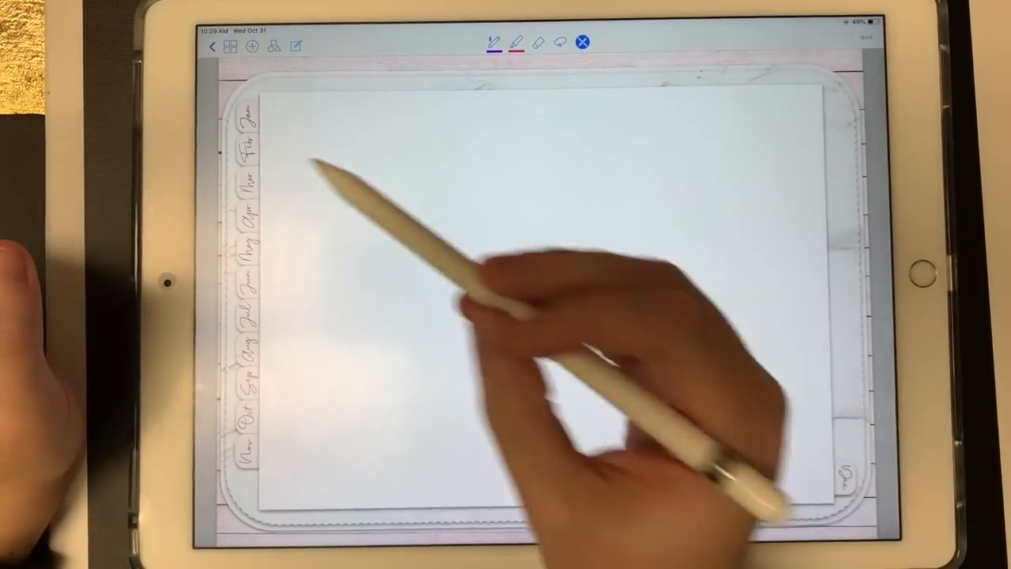
Step: Open GoodNotes' Add menu on the blank month-tabbed notebook page
left_click(252, 46)
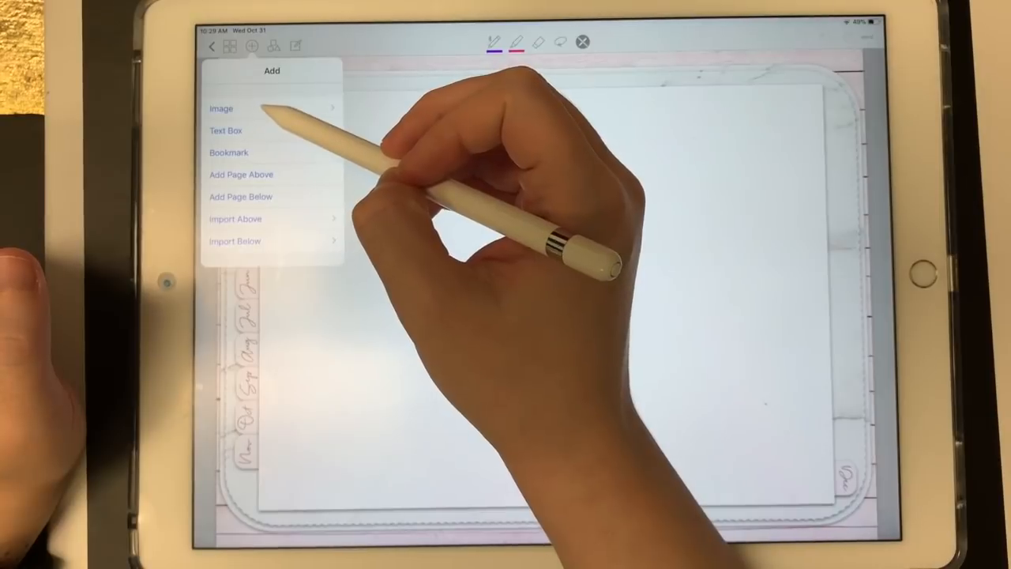